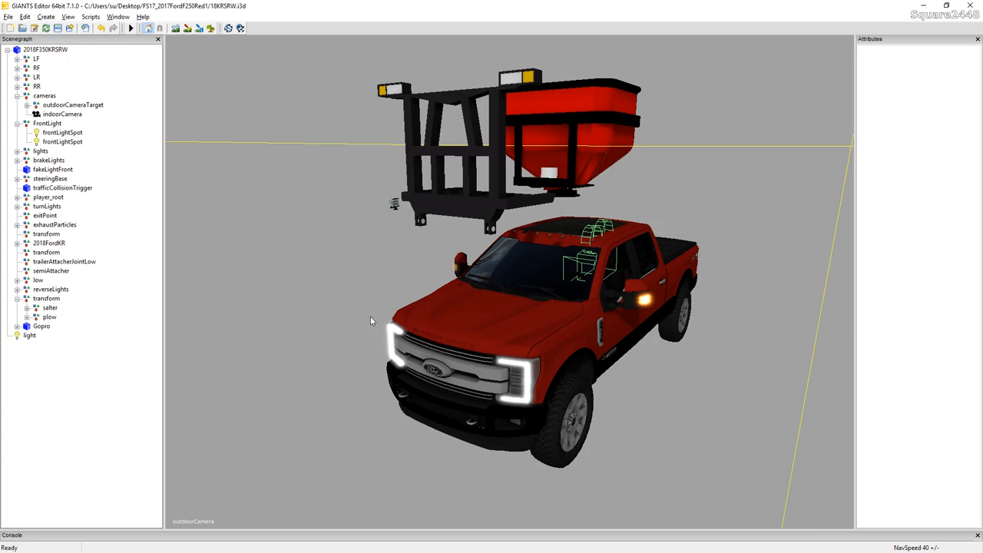
Move the plow node so the frame sits under the pickup's front bumper
{"action": "left_click", "coordinate": [49, 316]}
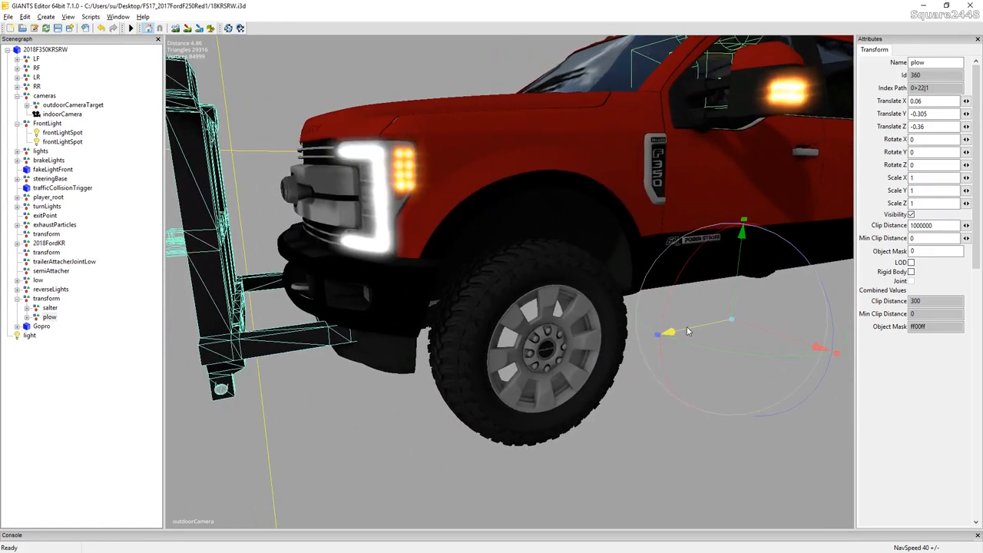
{"action": "left_click_drag", "start_coordinate": [741, 230], "coordinate": [757, 226]}
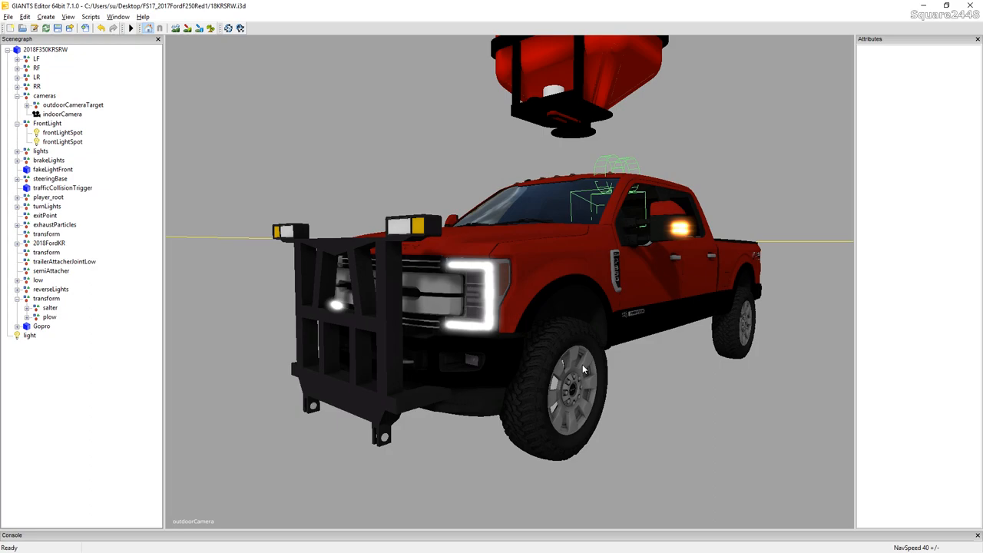
{"action": "mouse_move", "coordinate": [490, 237]}
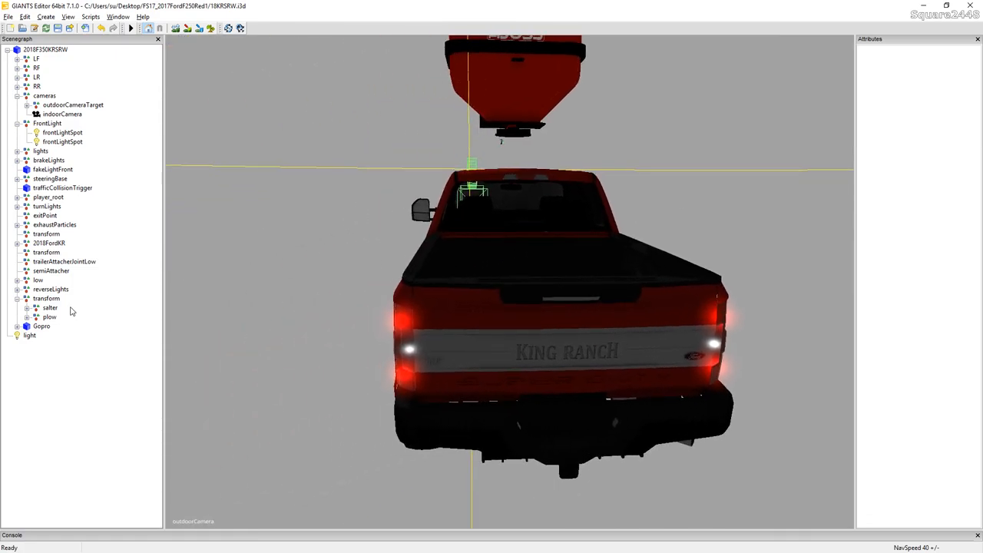
Select the salter node to reposition it behind the truck's rear hitch
{"action": "left_click", "coordinate": [50, 307]}
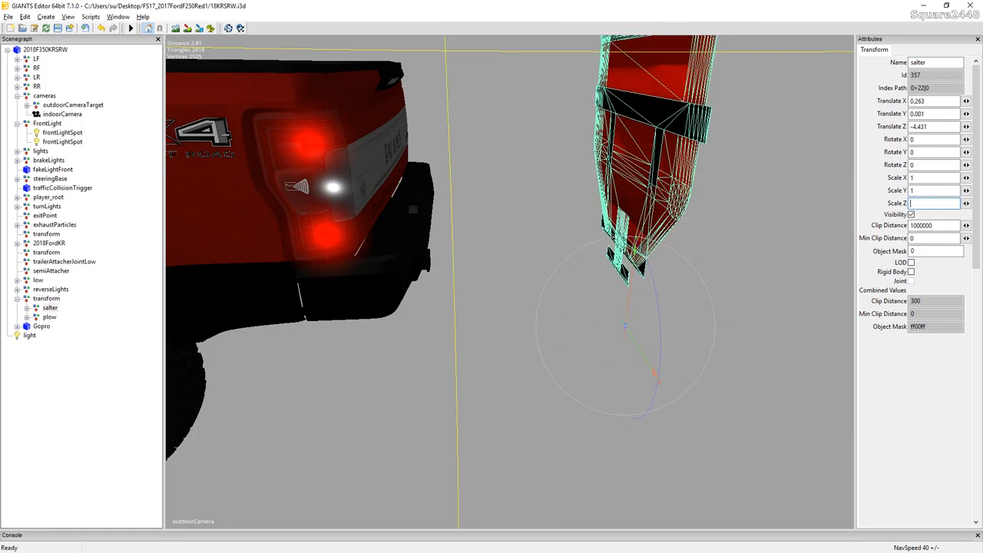
Enter the salter's scale values to shrink it to 0.9
{"action": "type", "text": "3"}
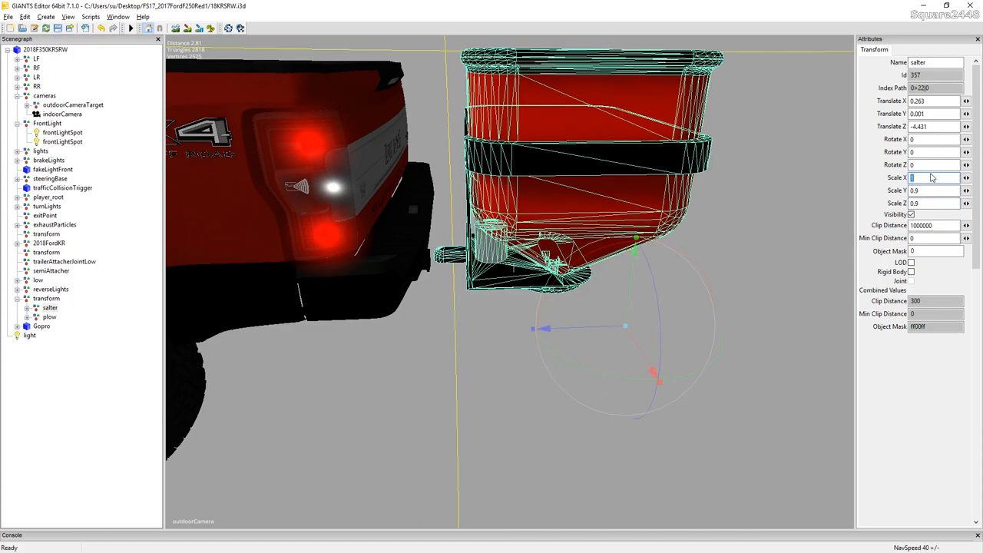
{"action": "type", "text": "9"}
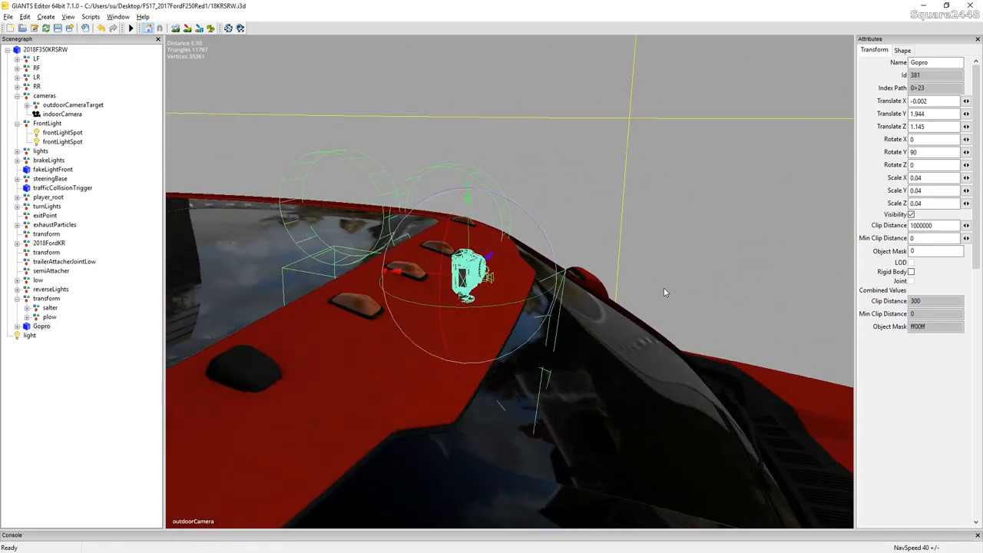
Position the roof GoPro and duplicate it, placing one copy on the front grille
{"action": "left_click_drag", "start_coordinate": [665, 291], "coordinate": [541, 225]}
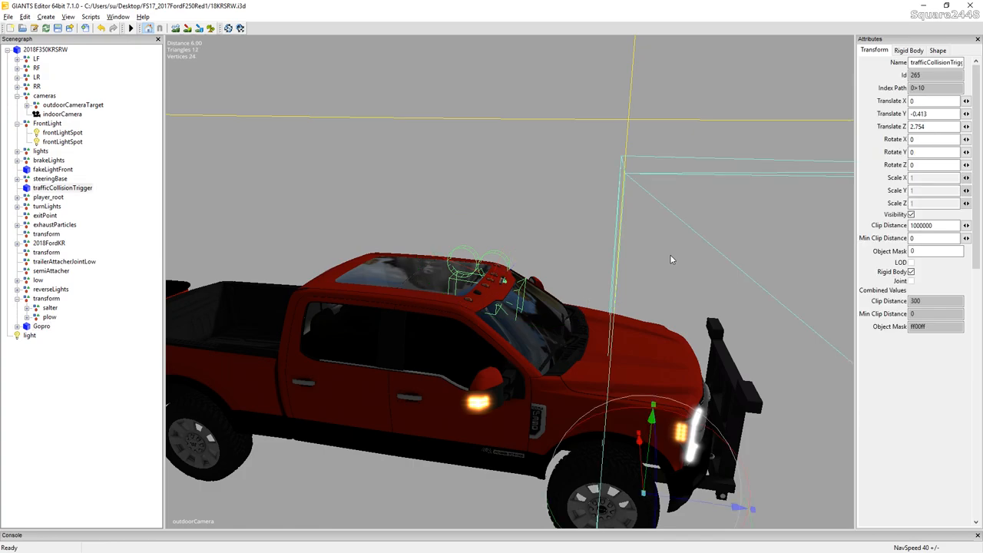
{"action": "left_click", "coordinate": [42, 325]}
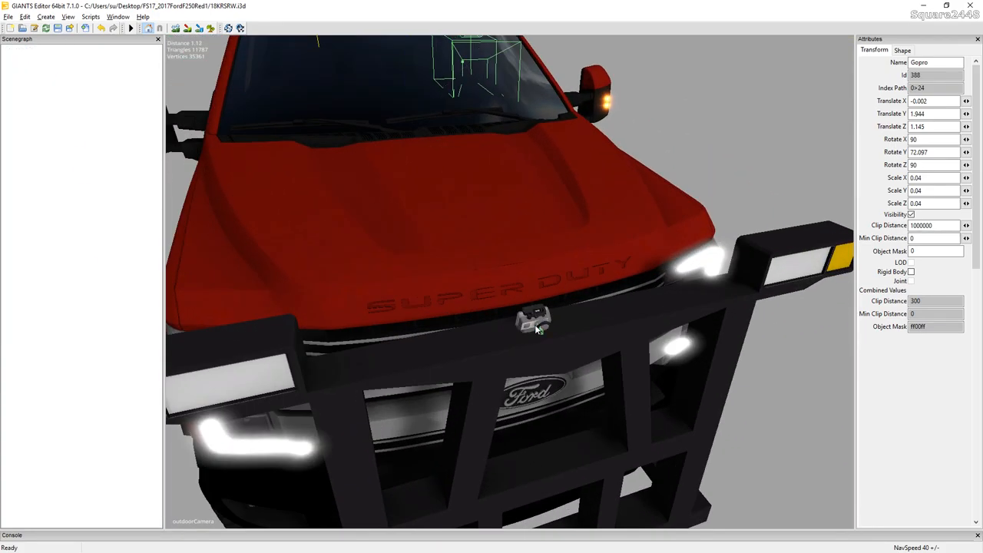
{"action": "left_click", "coordinate": [537, 319]}
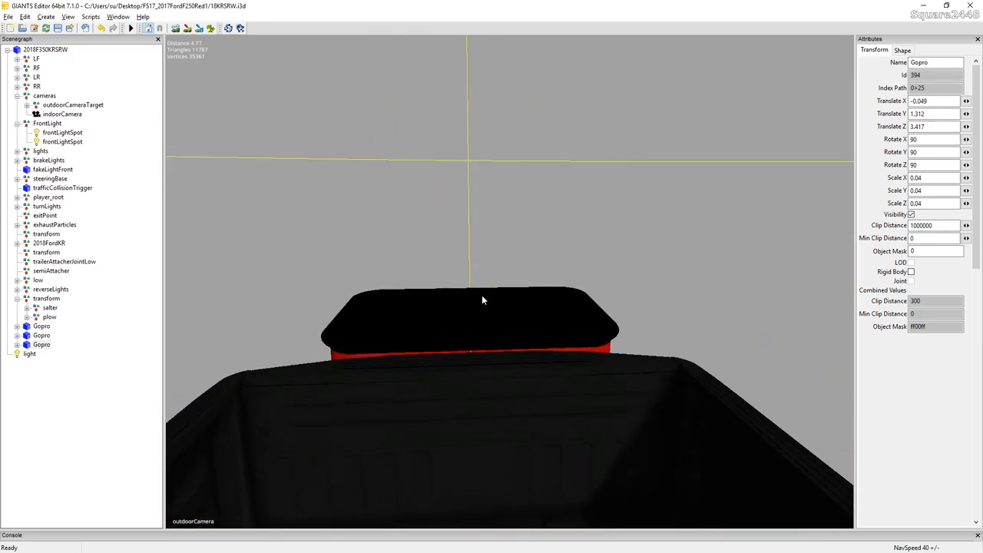
Place the third GoPro at the rear roof edge with rotation 180/180/0
{"action": "left_click_drag", "start_coordinate": [483, 299], "coordinate": [469, 300]}
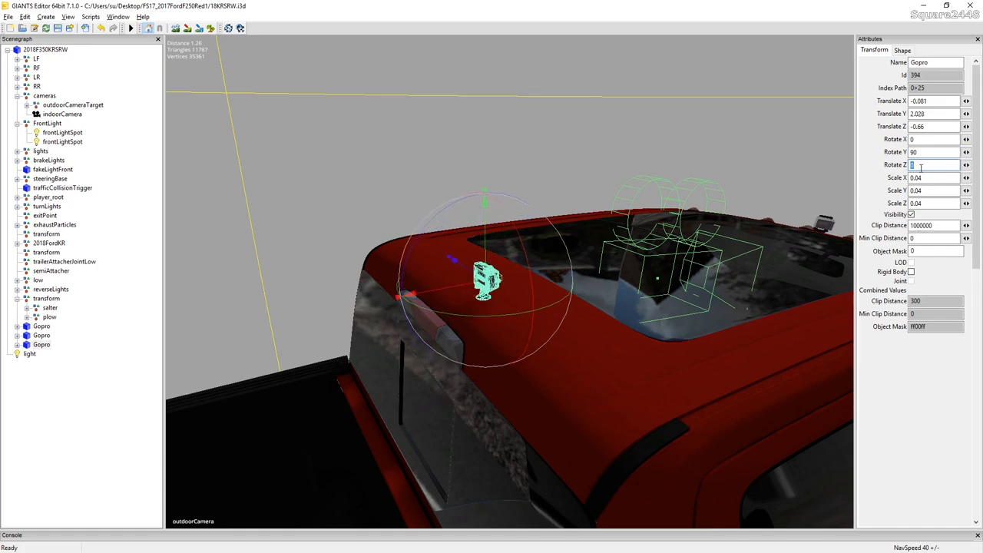
{"action": "type", "text": "180"}
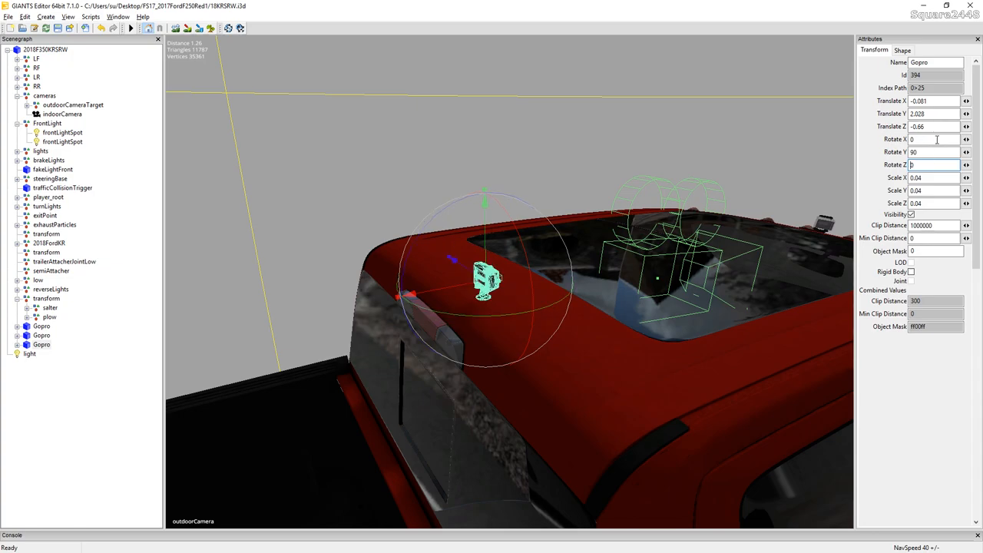
{"action": "type", "text": "180"}
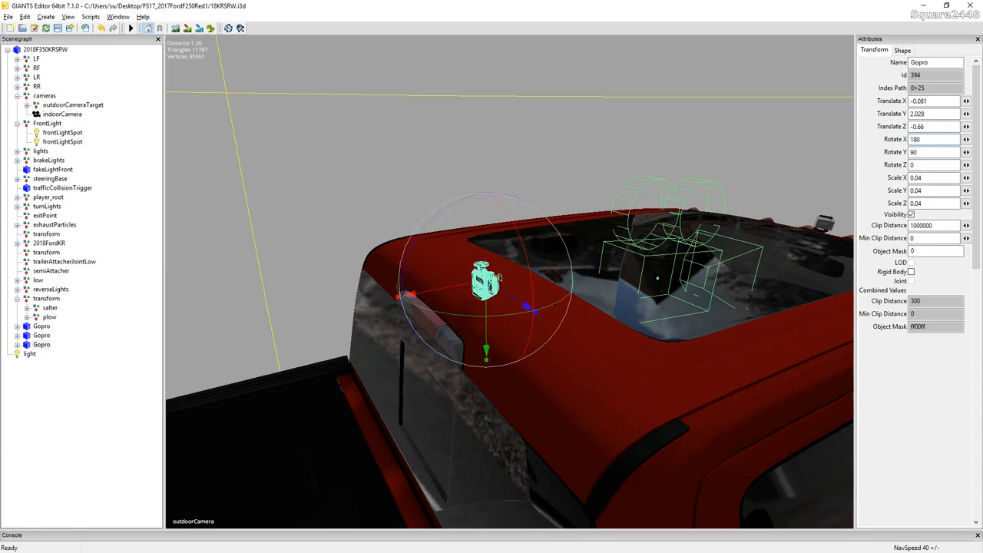
{"action": "type", "text": "0"}
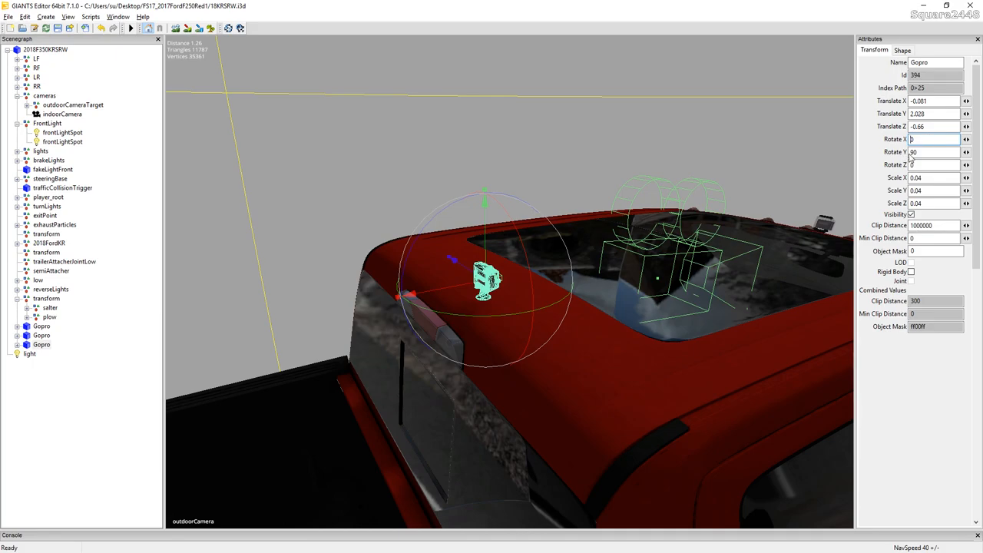
Expand the third GoPro and the 2018FordKR truck model to show their parts
{"action": "left_click", "coordinate": [934, 151]}
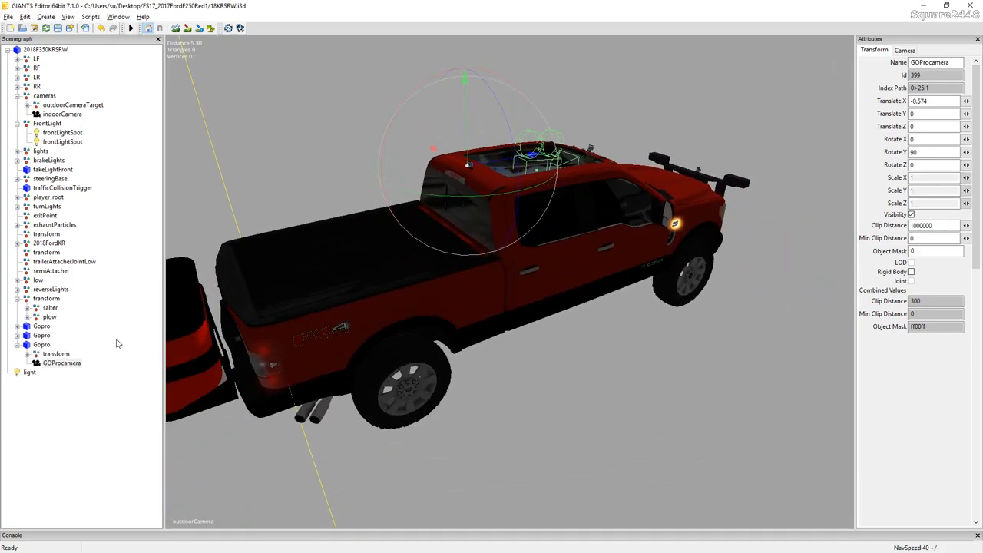
{"action": "left_click", "coordinate": [117, 16]}
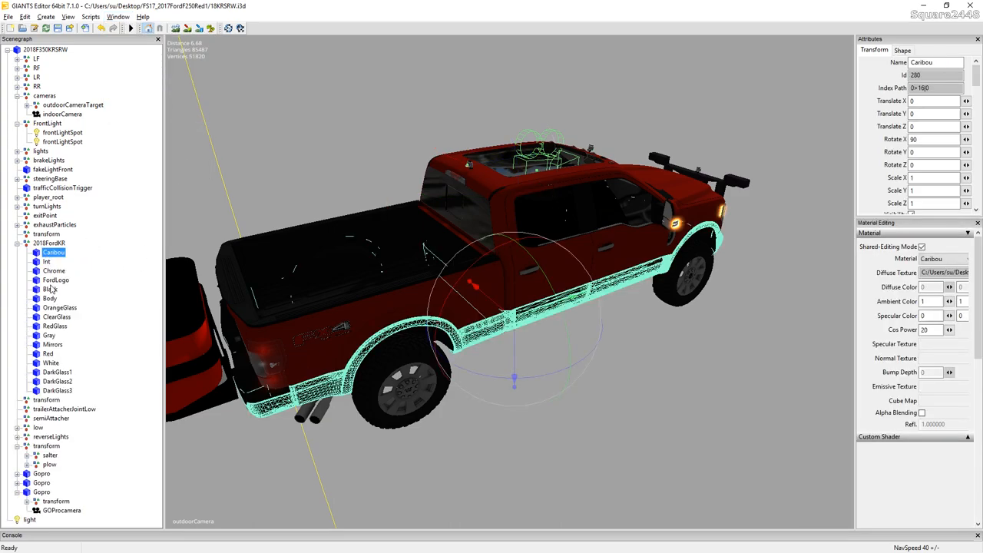
Clear the Cube Map from the DarkGlass1 window material, then deselect it
{"action": "left_click", "coordinate": [58, 372]}
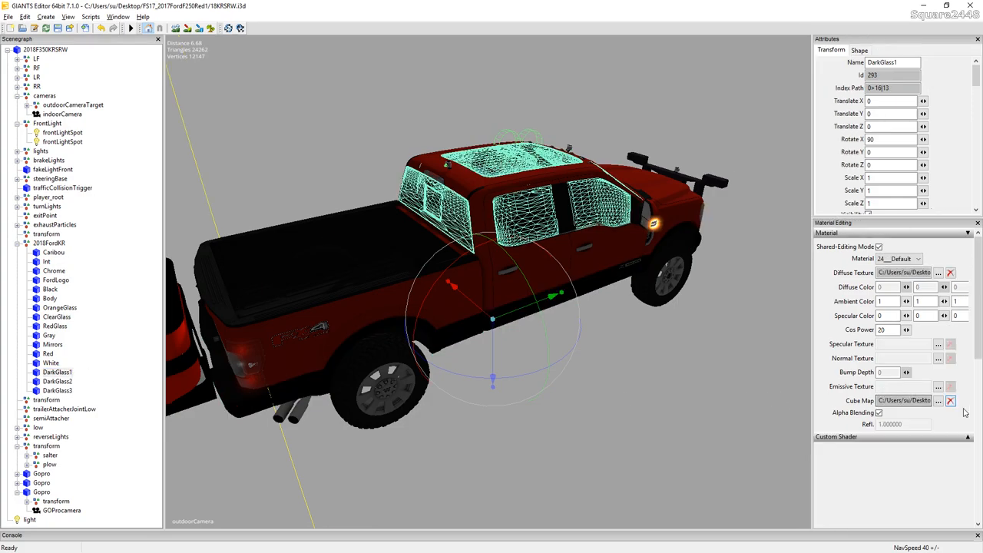
{"action": "left_click", "coordinate": [949, 400]}
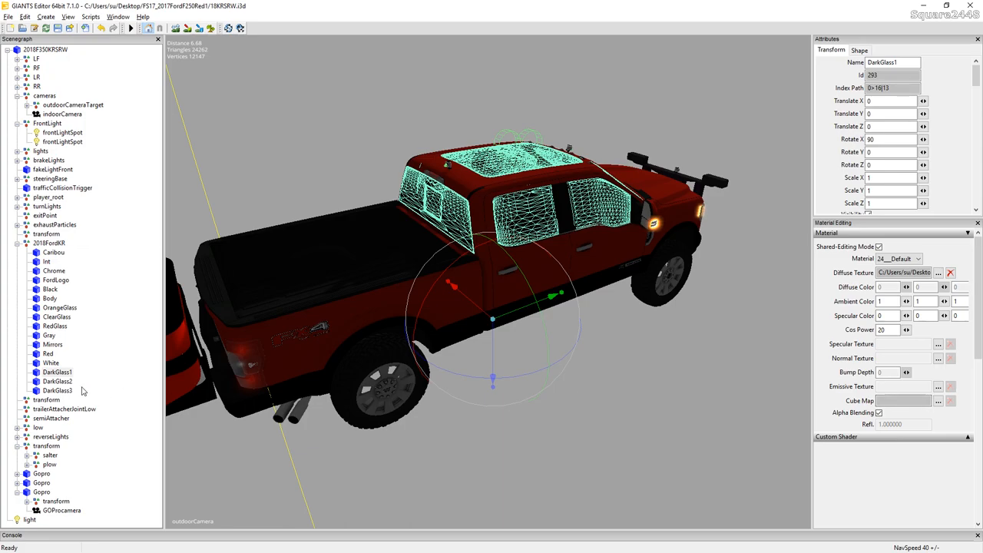
{"action": "left_click", "coordinate": [58, 381]}
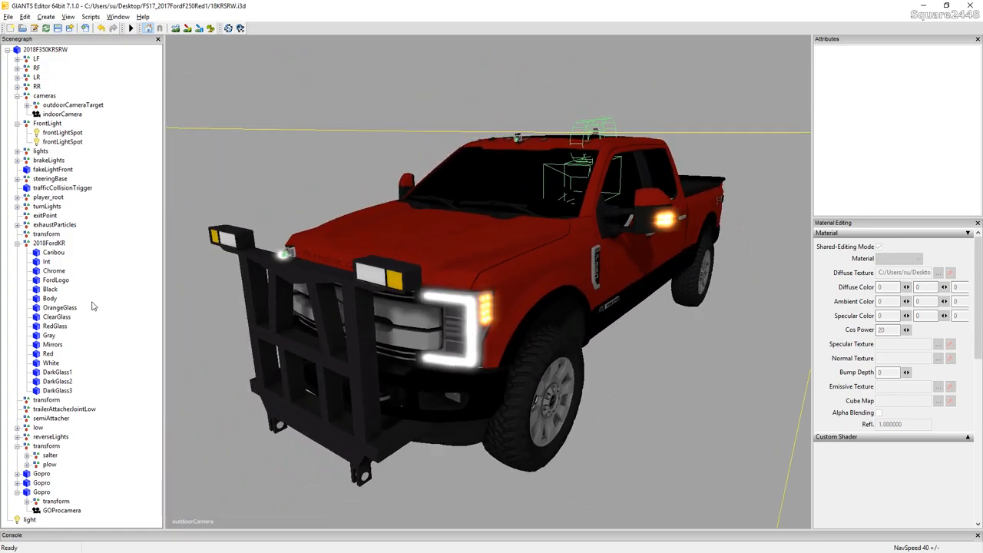
Collapse the 2018FordKR part list and select the Caribou body to recheck its material
{"action": "left_click", "coordinate": [54, 251]}
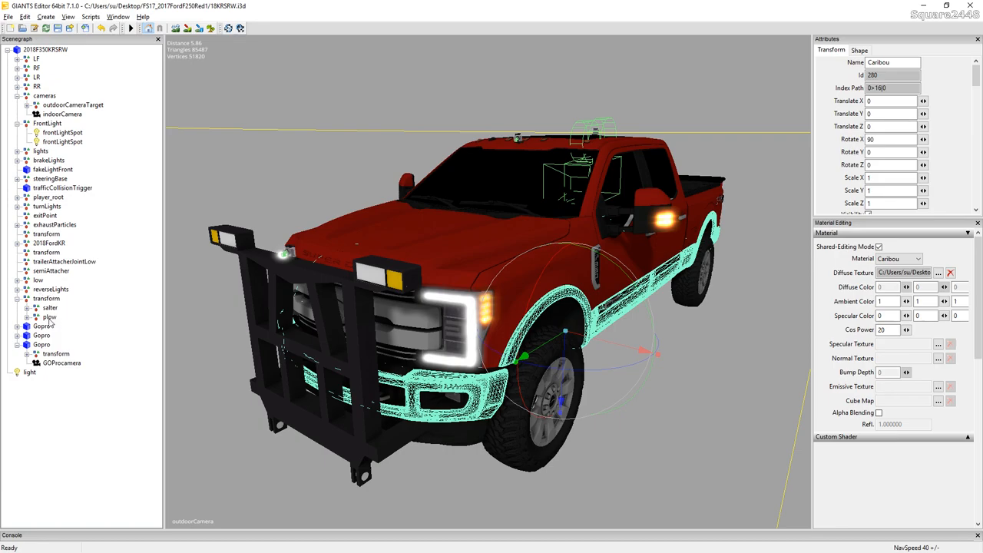
{"action": "left_click", "coordinate": [48, 206]}
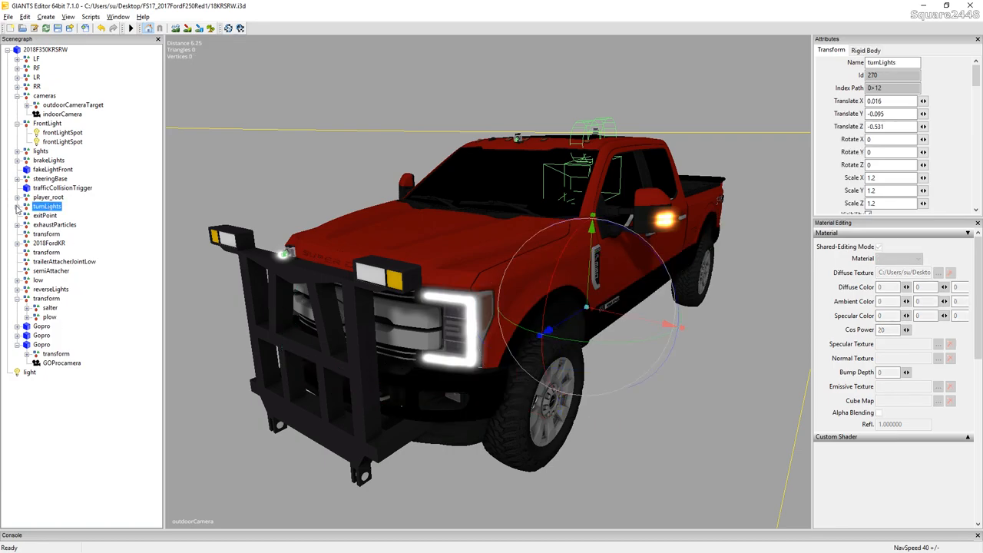